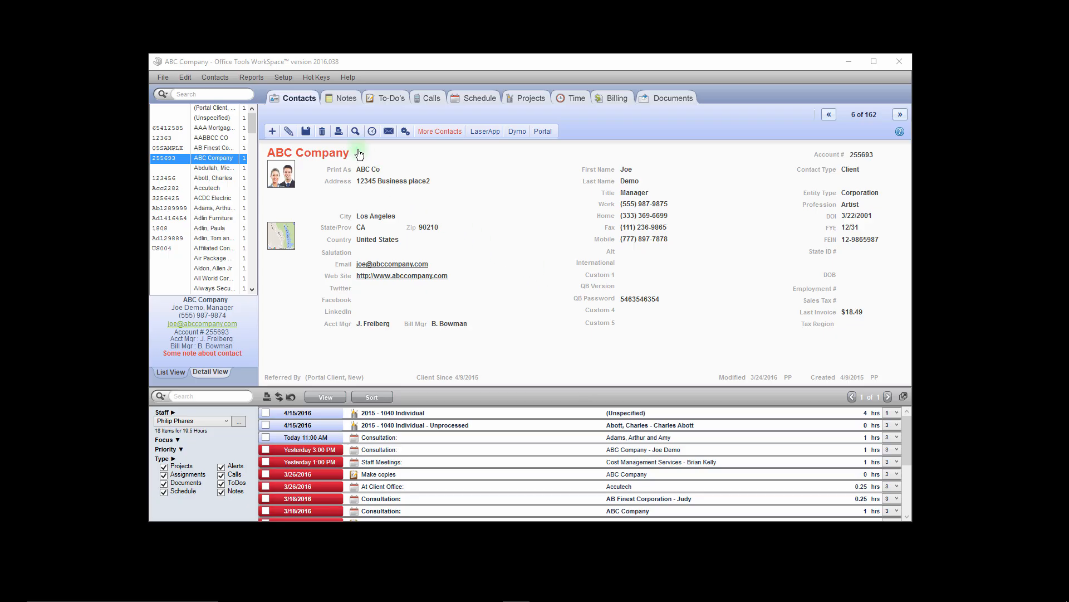
{"action": "mouse_move", "coordinate": [283, 77]}
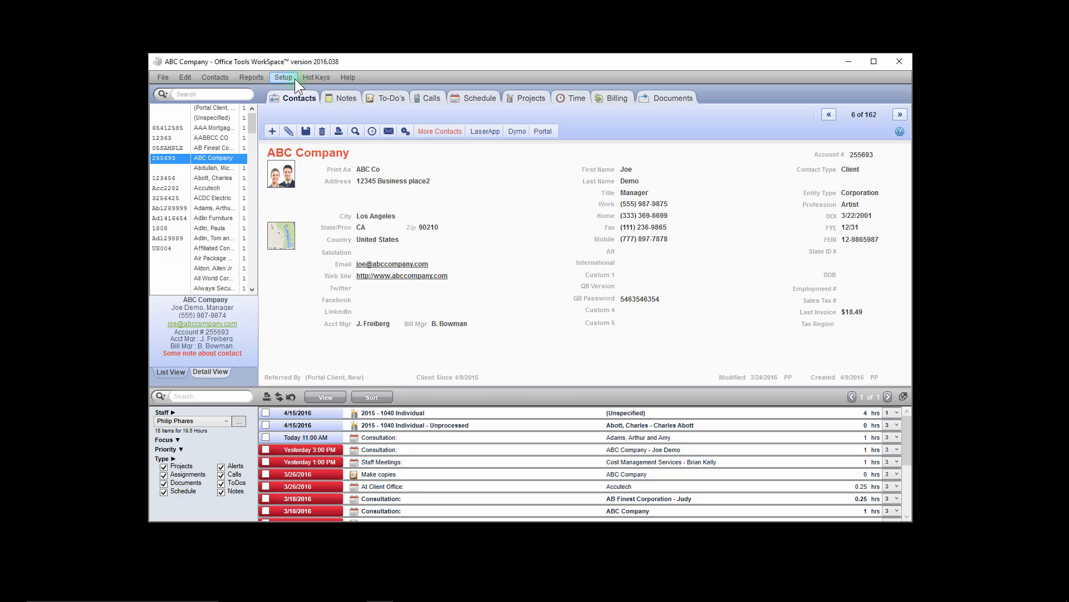
Open Bill To Contacts from Setup > Billing to reach Manage Billing Groups.
{"action": "left_click", "coordinate": [283, 77]}
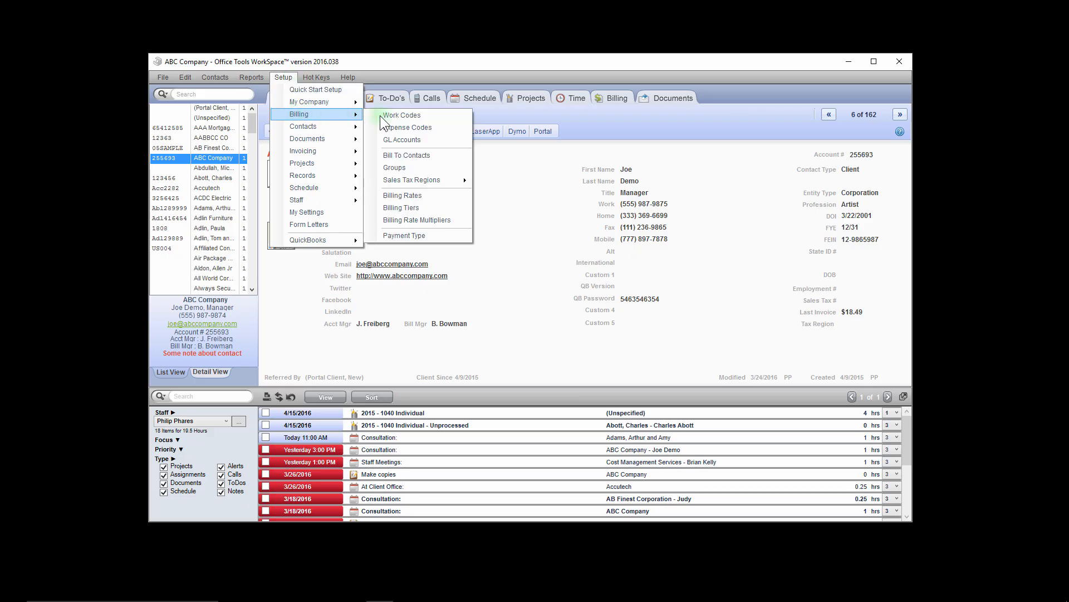
{"action": "mouse_move", "coordinate": [420, 160]}
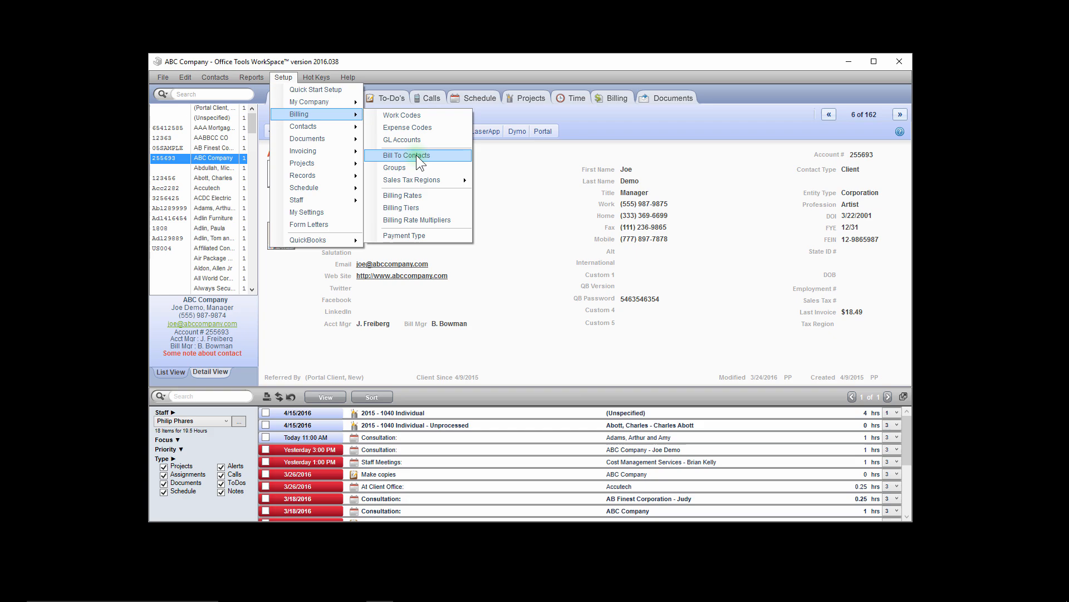
{"action": "left_click", "coordinate": [394, 167]}
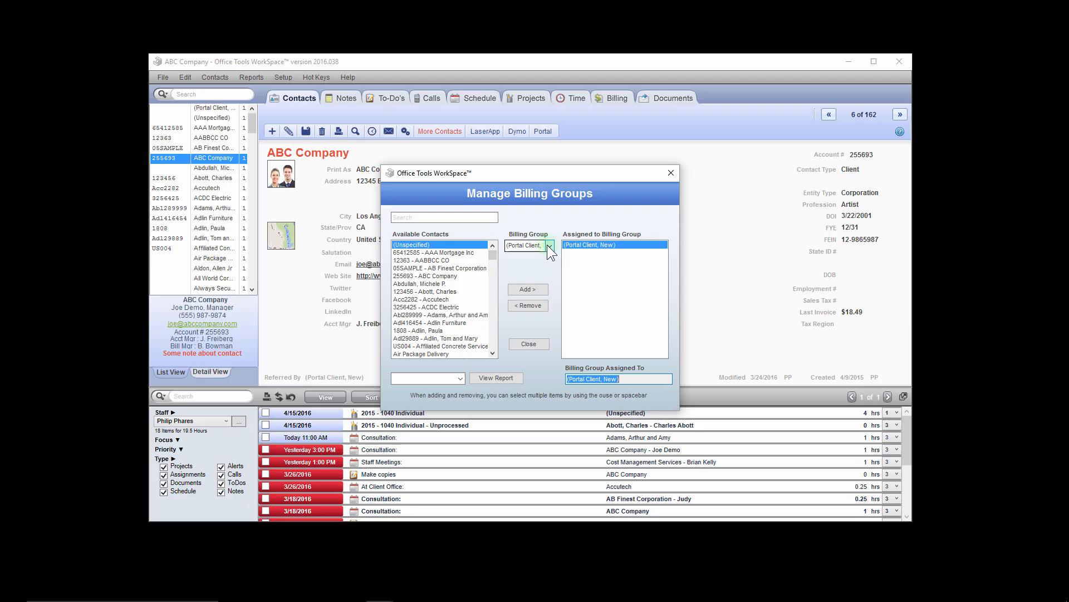
{"action": "left_click", "coordinate": [549, 245]}
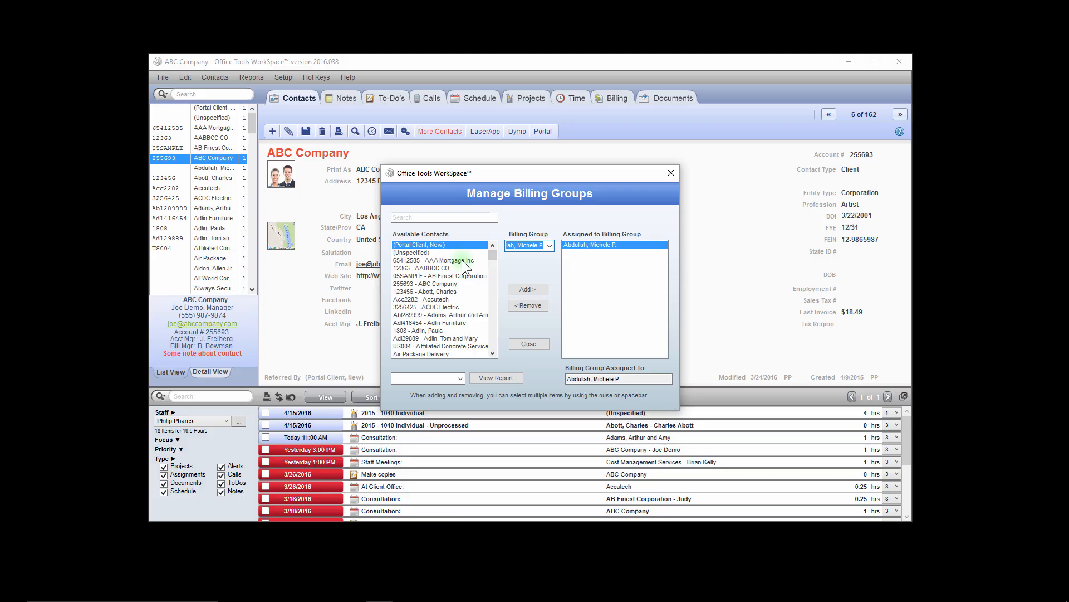
Add 65412585 - AAA Mortgage Inc from Available Contacts to Abdullah's billing group.
{"action": "left_click", "coordinate": [439, 260]}
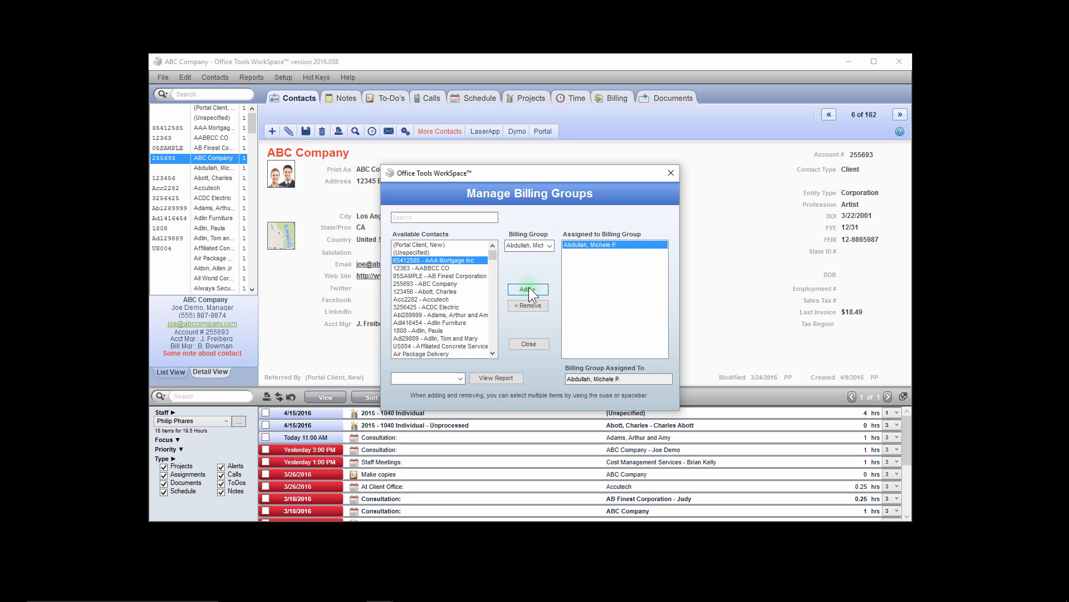
{"action": "left_click", "coordinate": [527, 289]}
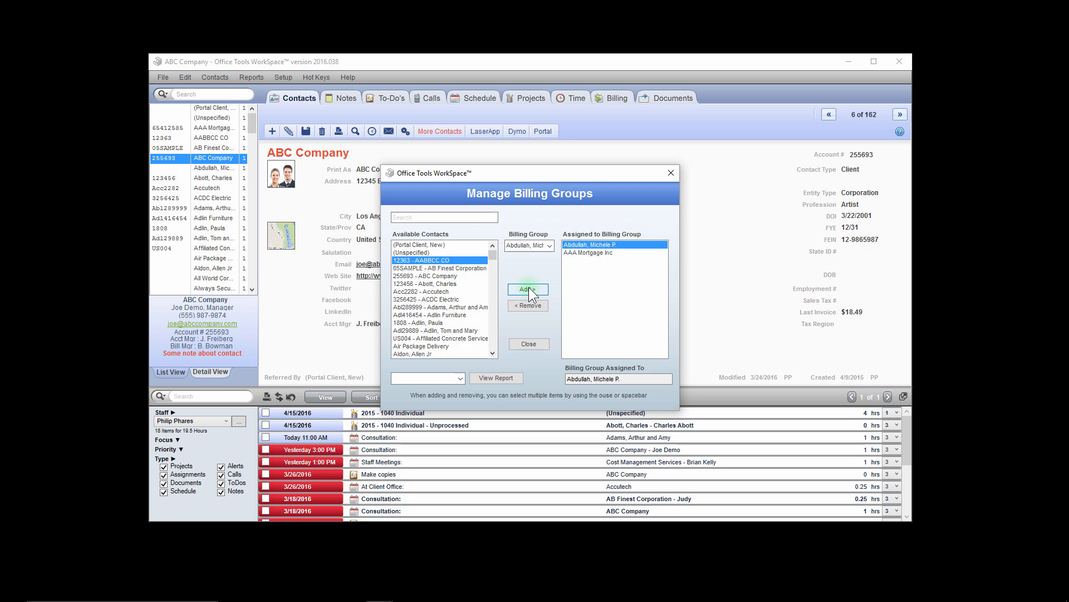